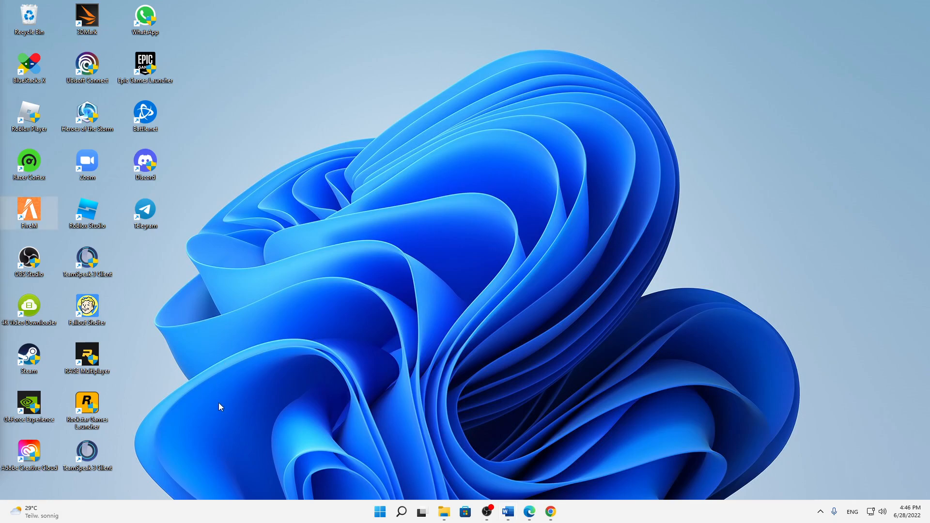
mouse_move(220, 422)
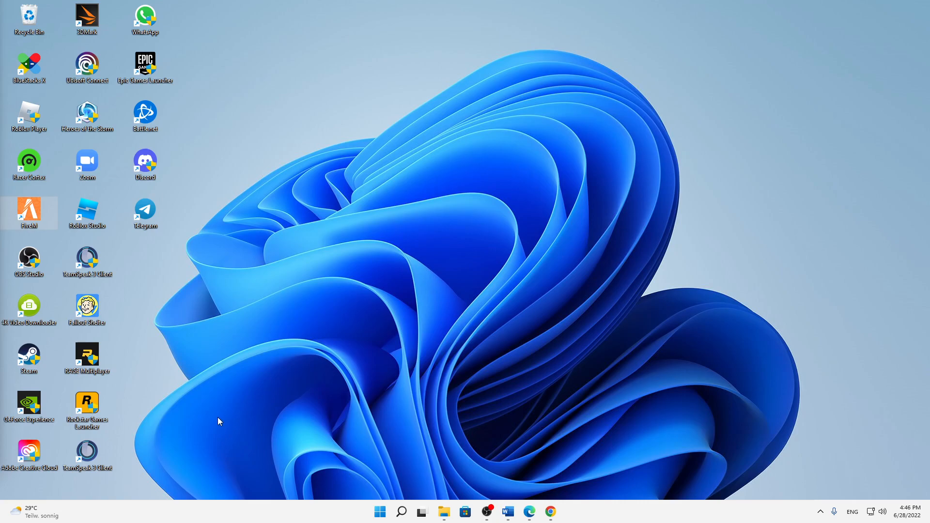
mouse_move(192, 391)
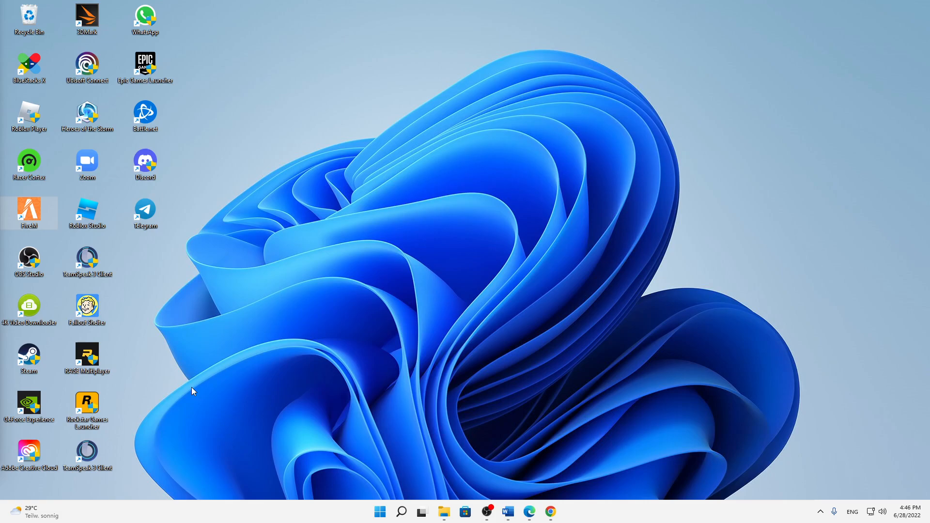
mouse_move(197, 401)
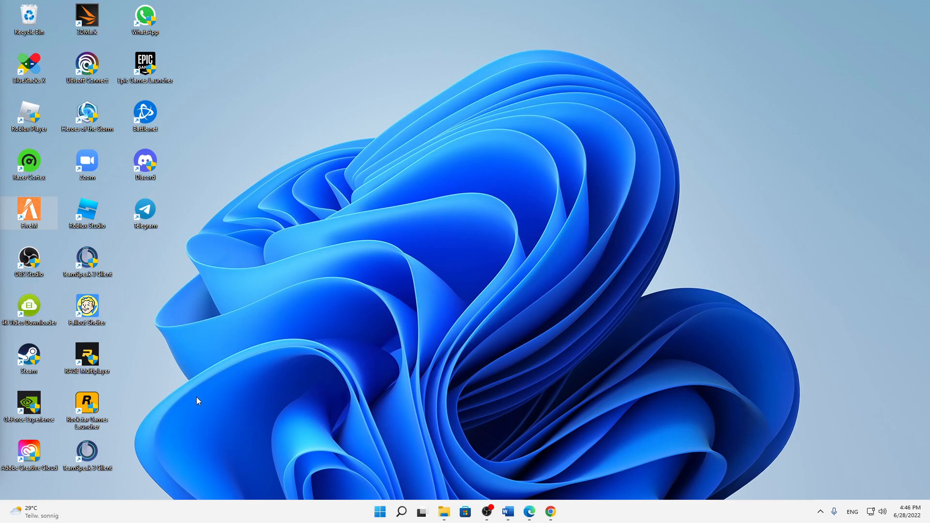
mouse_move(180, 392)
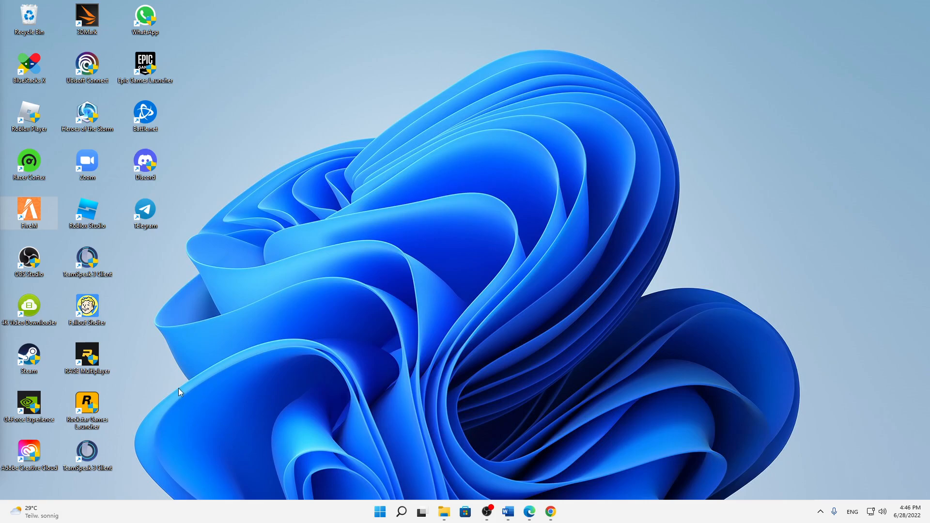
mouse_move(154, 326)
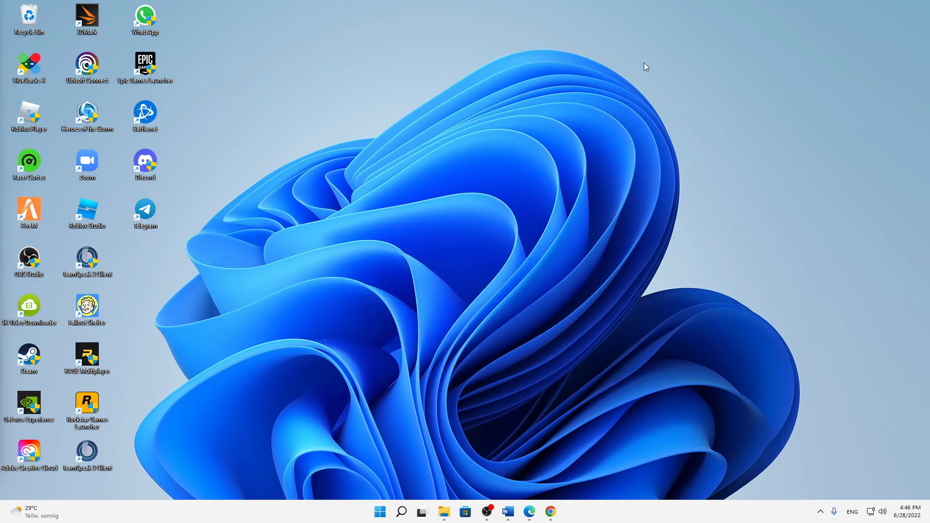
Bring up the taskbar search flyout offering Settings, Control Panel and OBS Studio
drag(646, 67, 685, 249)
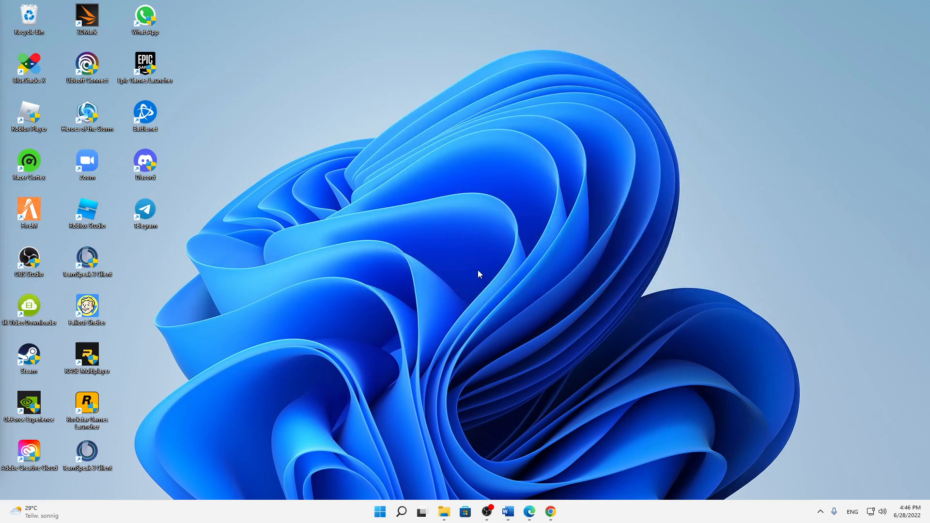
mouse_move(530, 325)
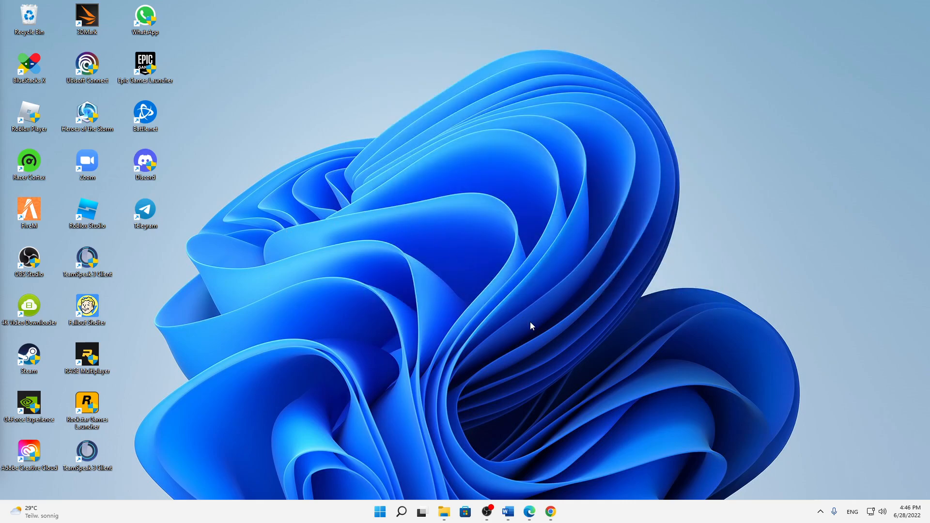
click(401, 511)
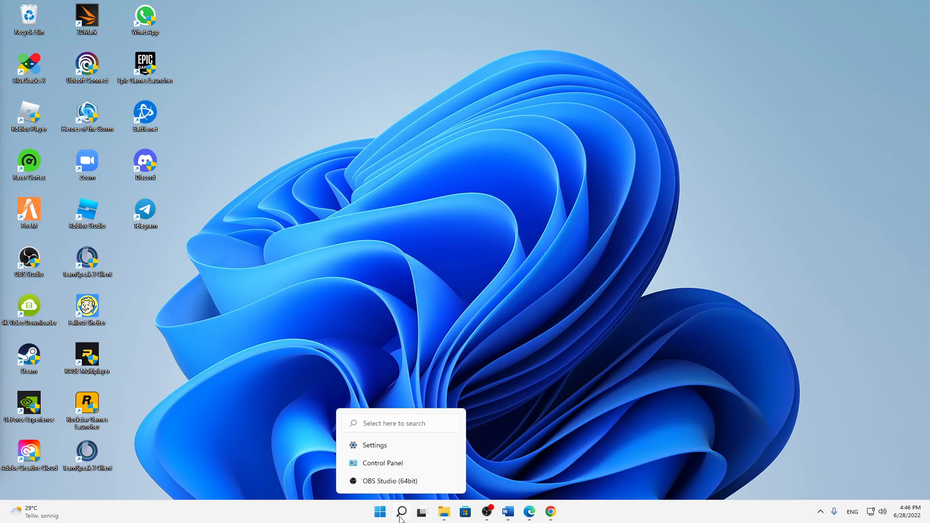
Search for 'set' and launch the Settings app on its System page
click(402, 512)
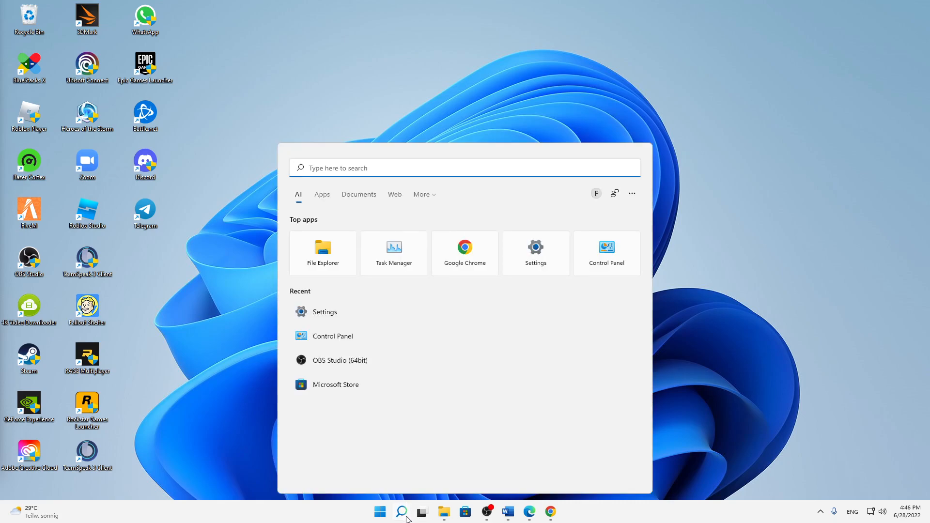
text(set)
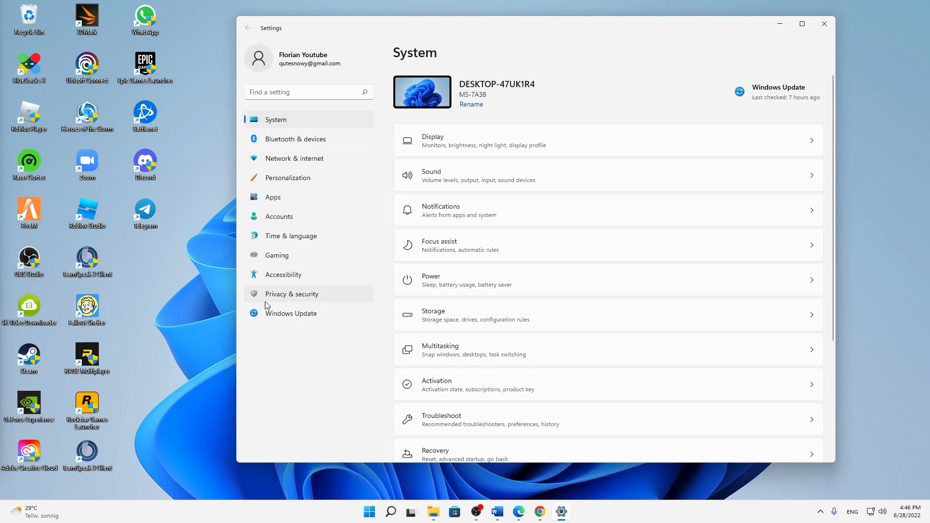
Go to Privacy & security and reach the Windows Security protection areas
click(292, 293)
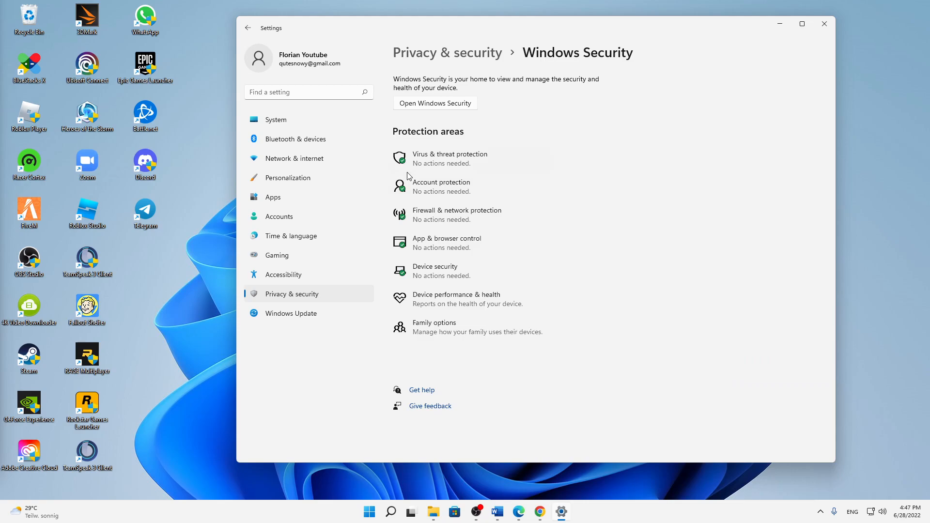
mouse_move(419, 136)
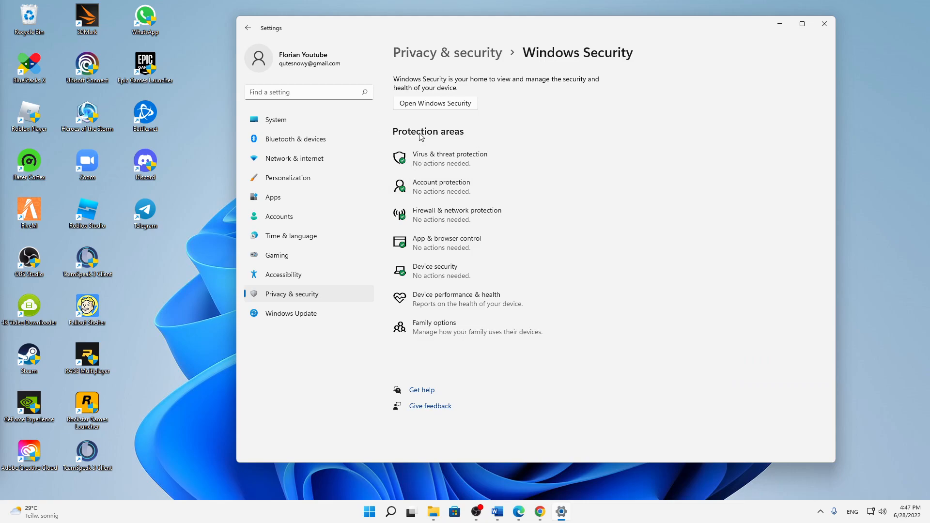
mouse_move(421, 160)
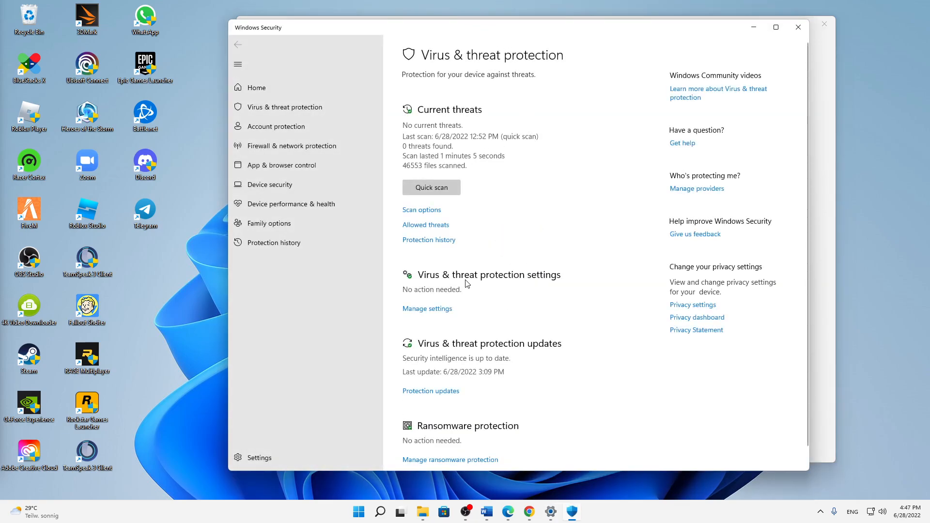
From Virus & threat protection settings, reach the Exclusions page showing no existing exclusions
scroll(down, 3)
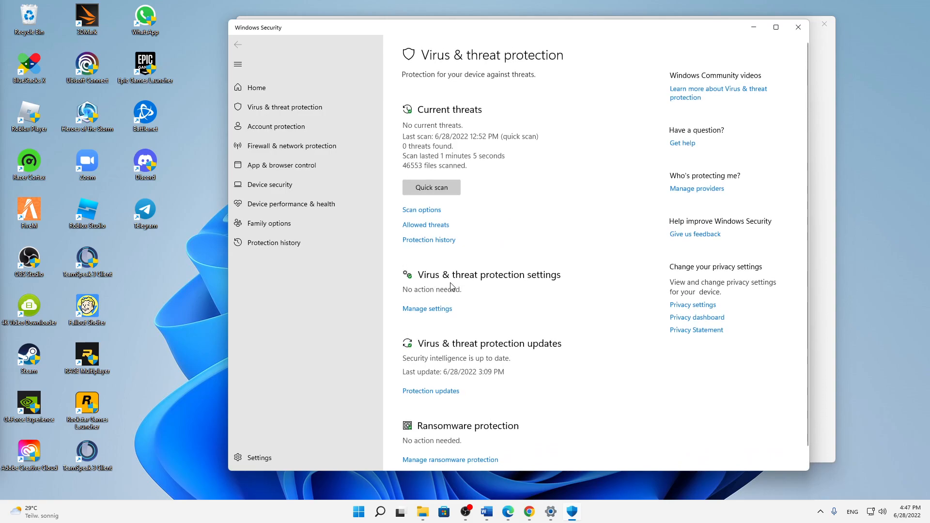
mouse_move(428, 280)
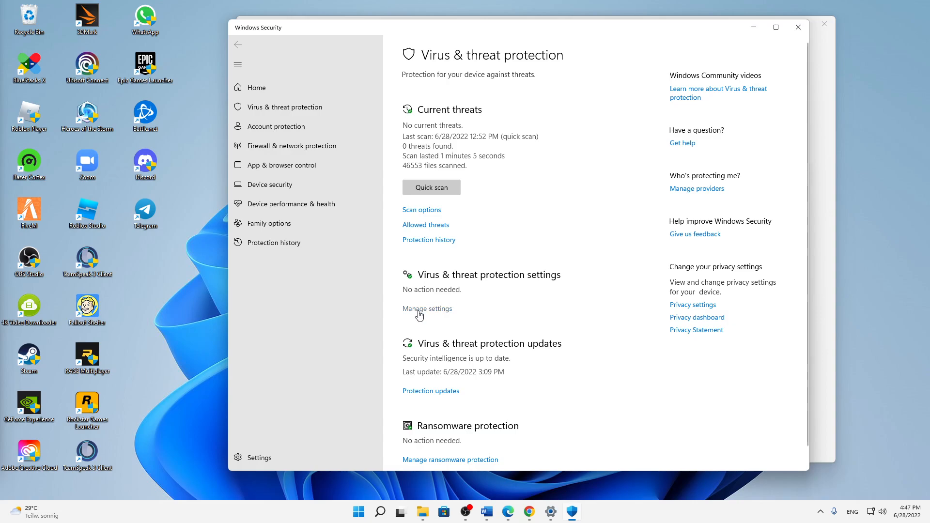
click(427, 308)
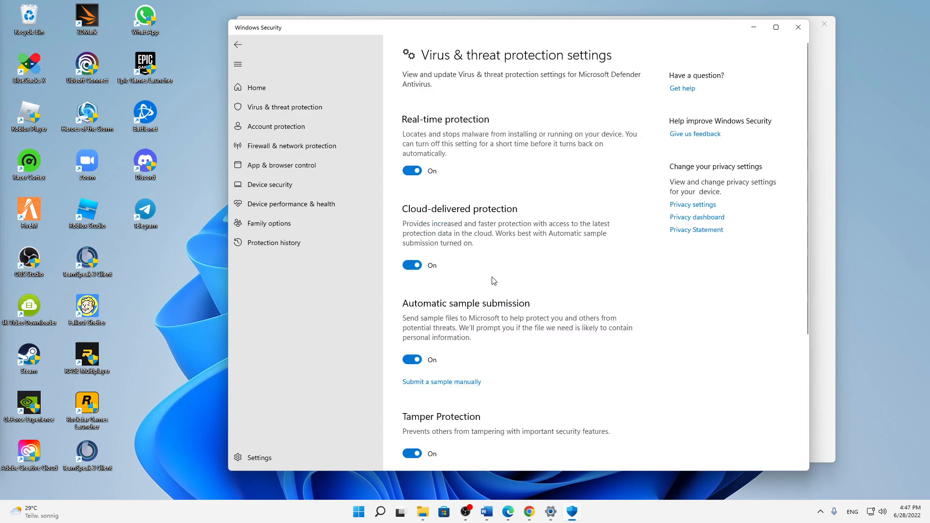
scroll(down, 3)
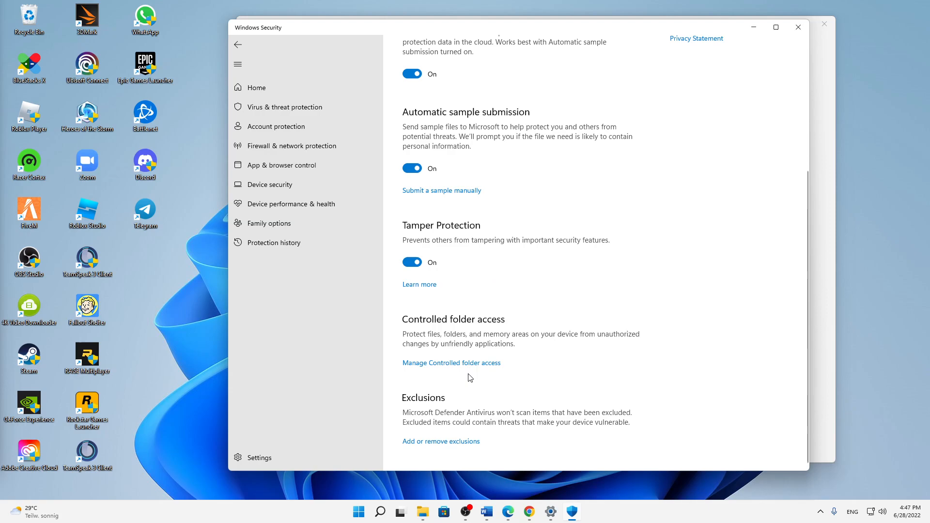
mouse_move(396, 407)
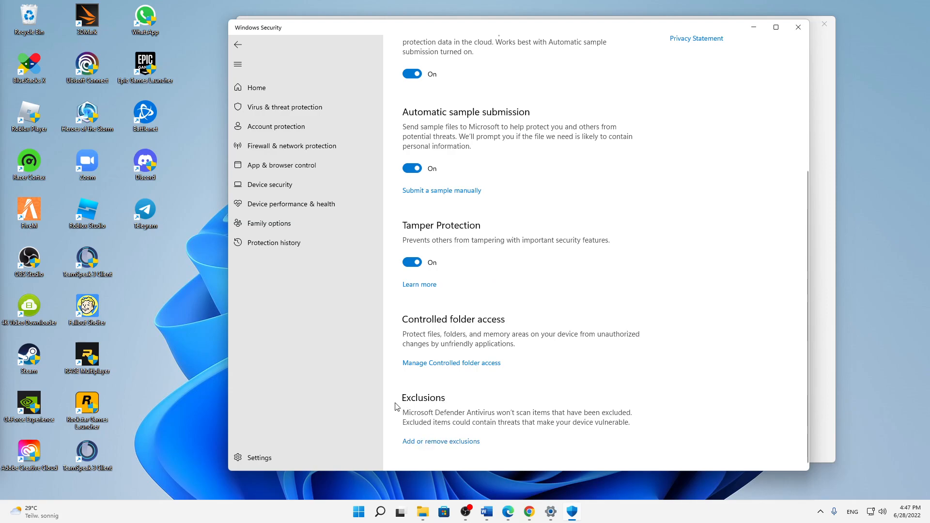
mouse_move(491, 421)
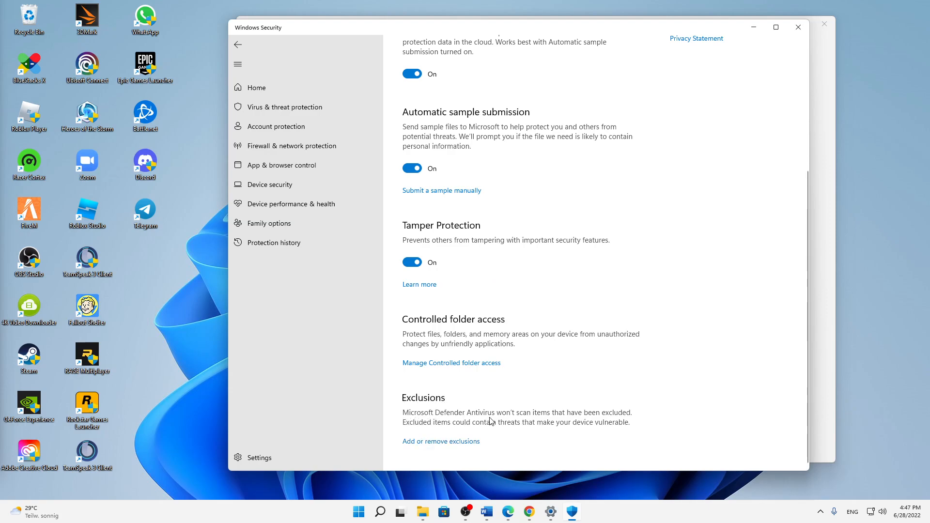
mouse_move(550, 422)
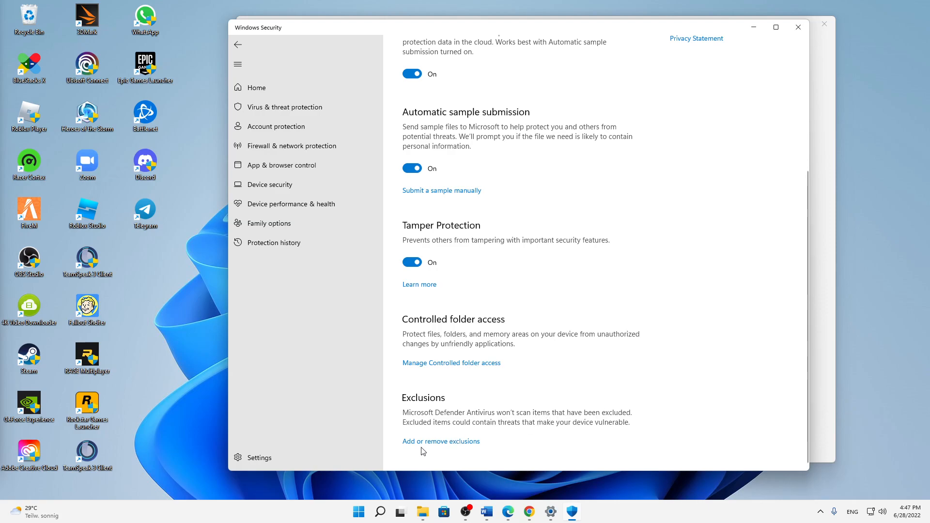
click(441, 442)
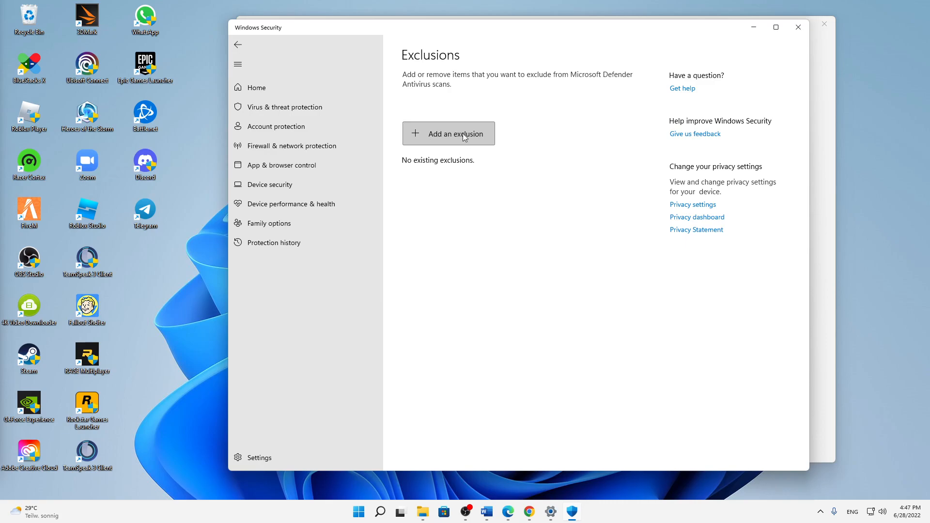
Start a Folder exclusion and browse into C:\Program Files (x86)
click(449, 132)
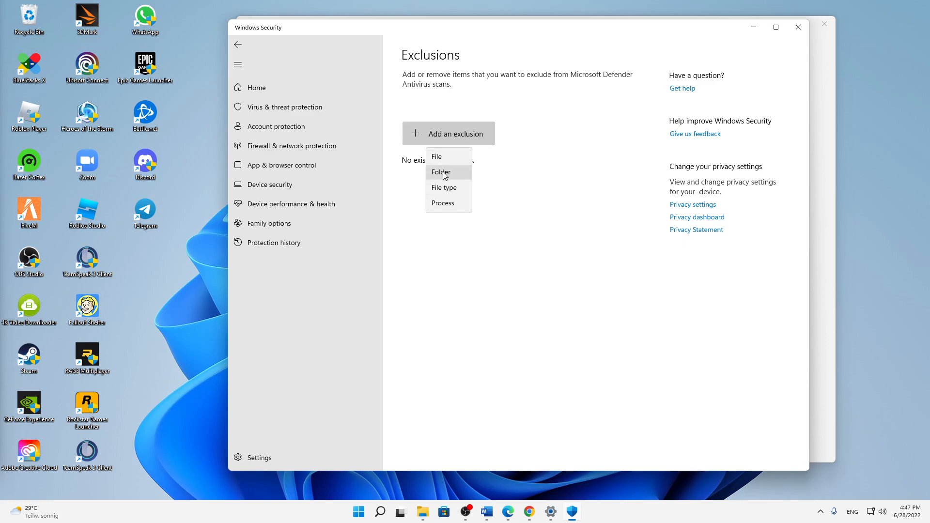
click(442, 173)
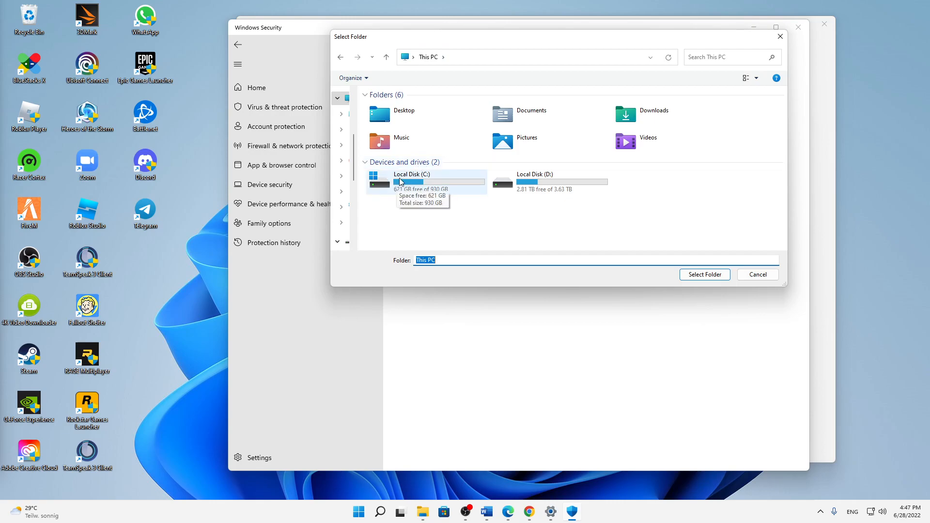
mouse_move(386, 189)
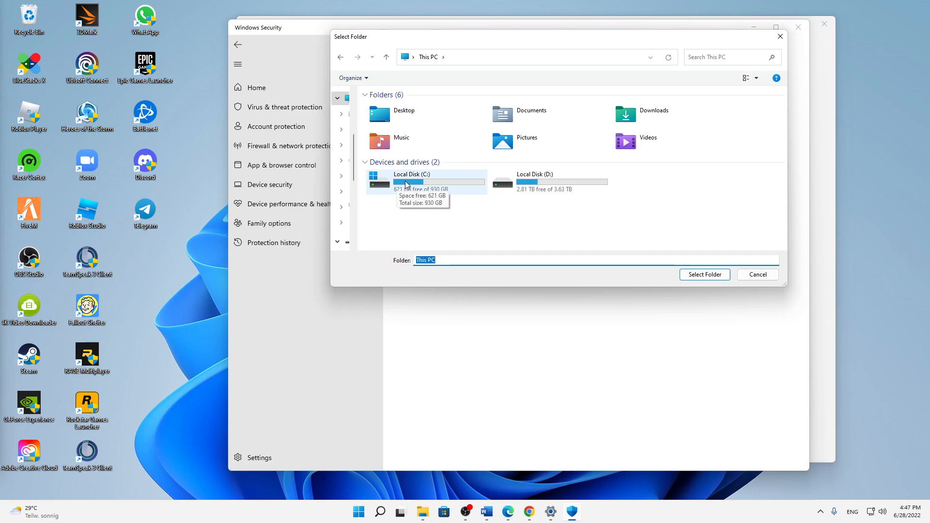
double_click(439, 181)
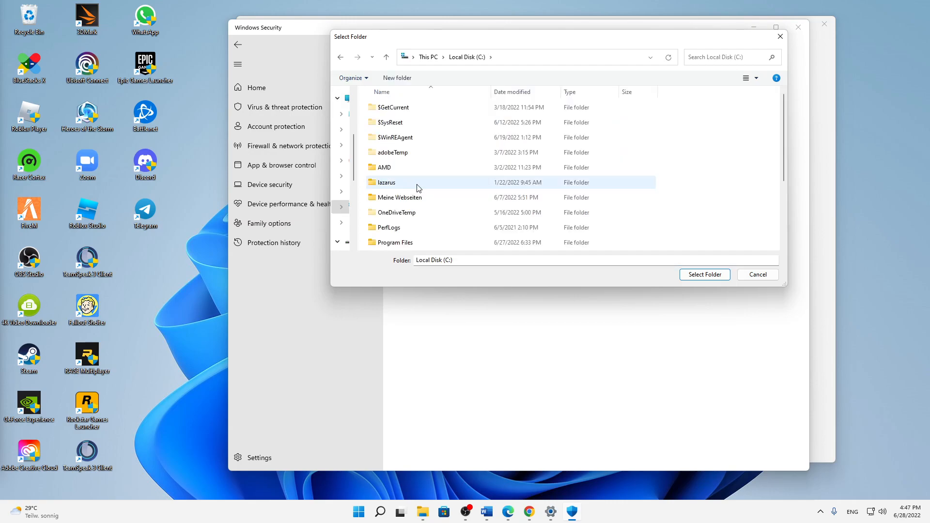
scroll(down, 3)
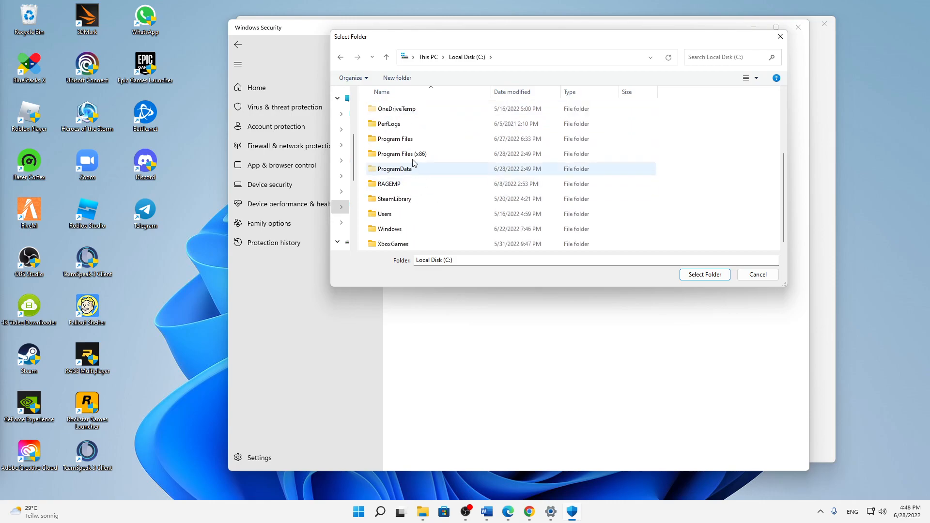
double_click(401, 154)
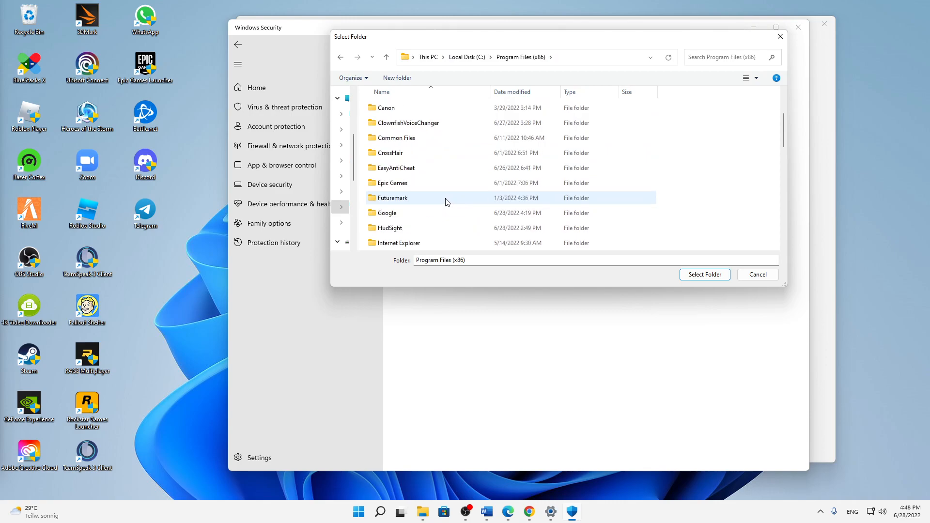
Select the Rockstar Games folder as the Microsoft Defender exclusion
scroll(down, 3)
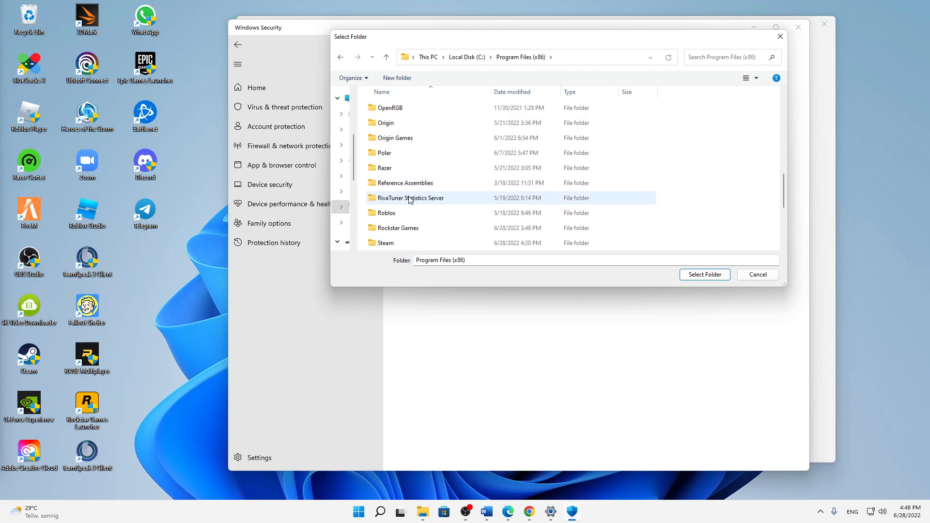
click(396, 228)
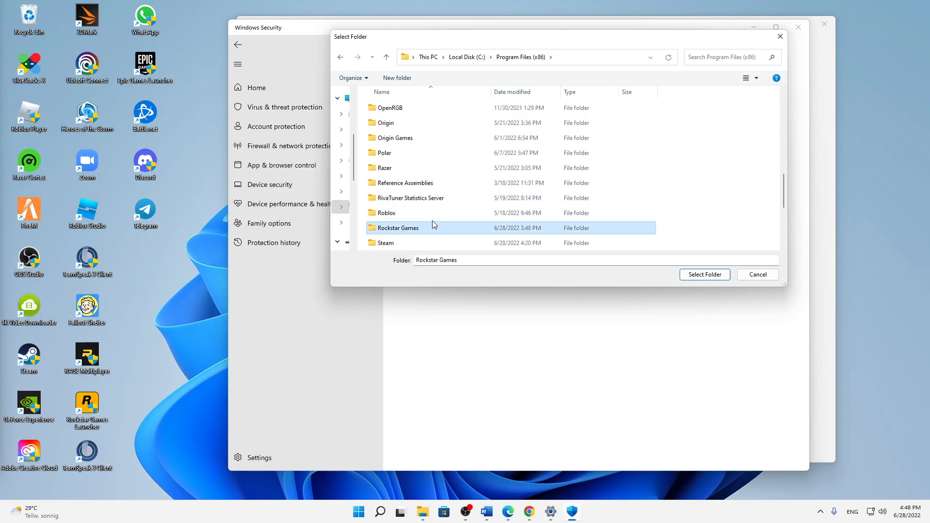
scroll(down, 3)
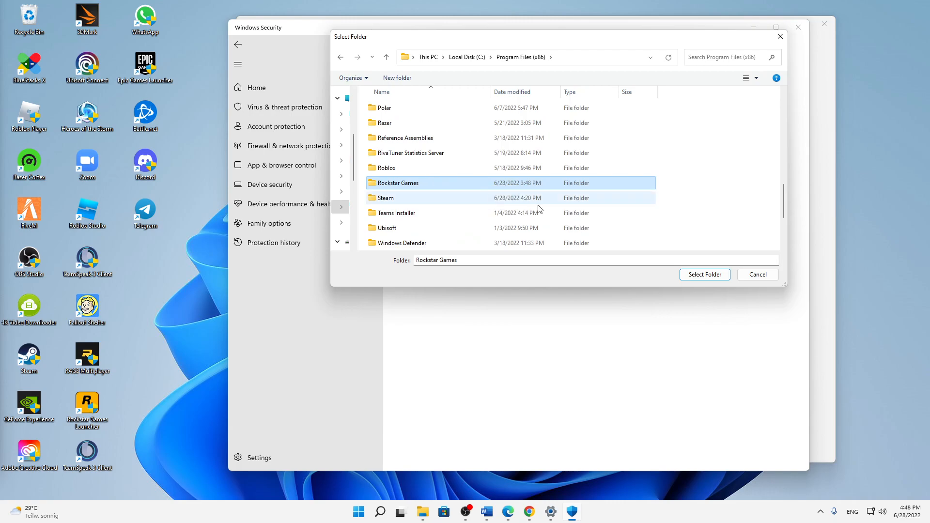
click(704, 274)
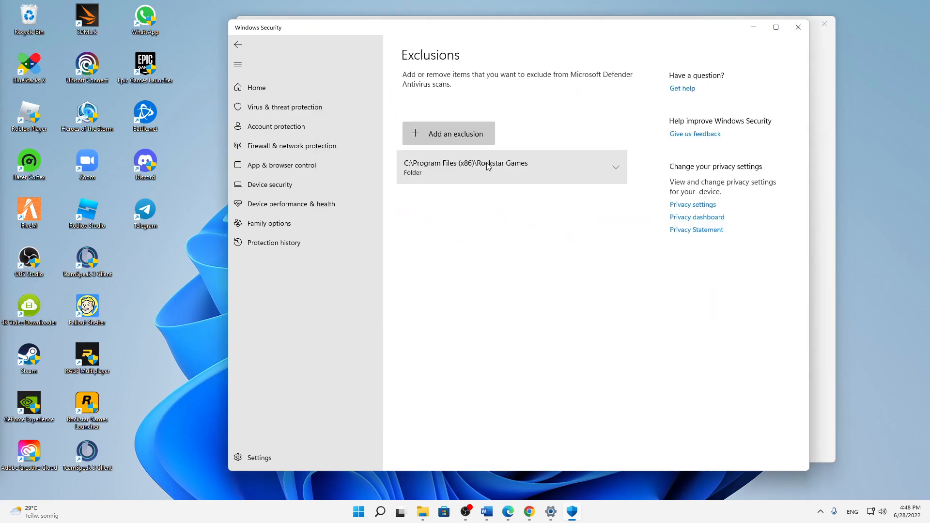
mouse_move(797, 27)
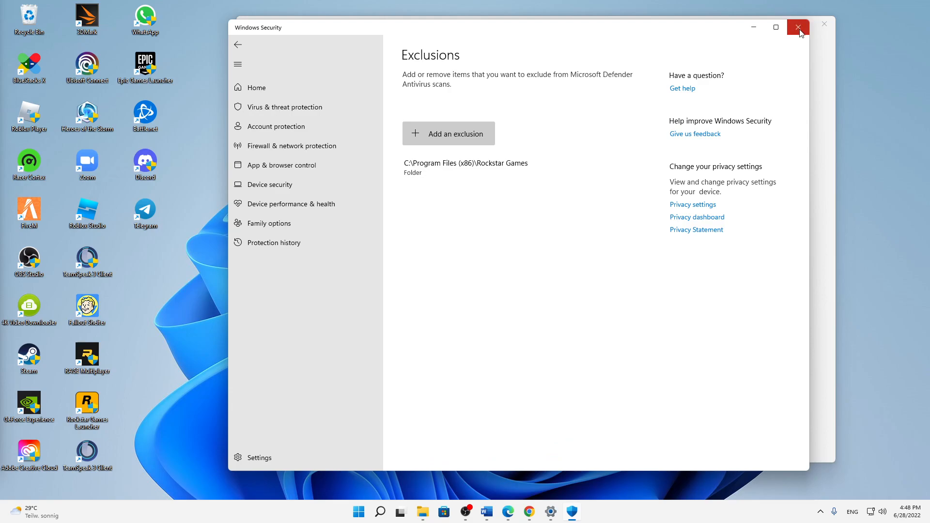
mouse_move(797, 28)
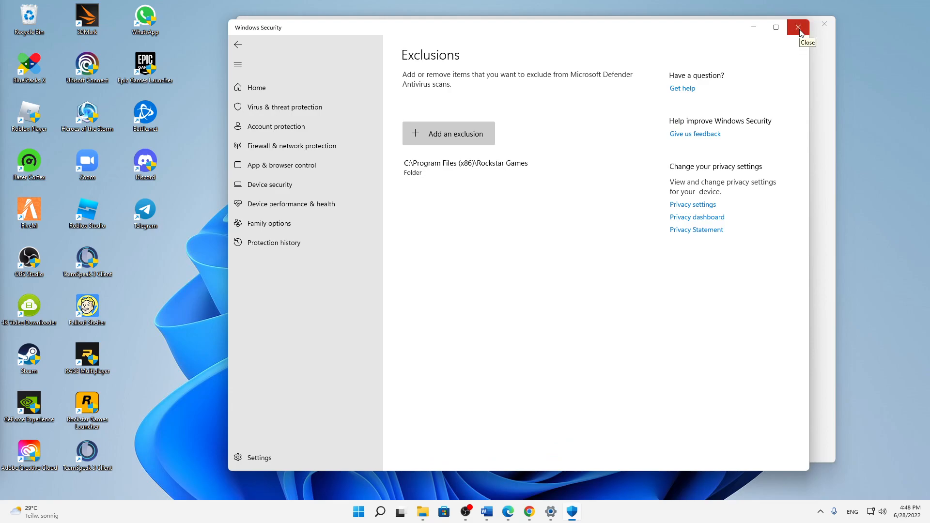
mouse_move(560, 141)
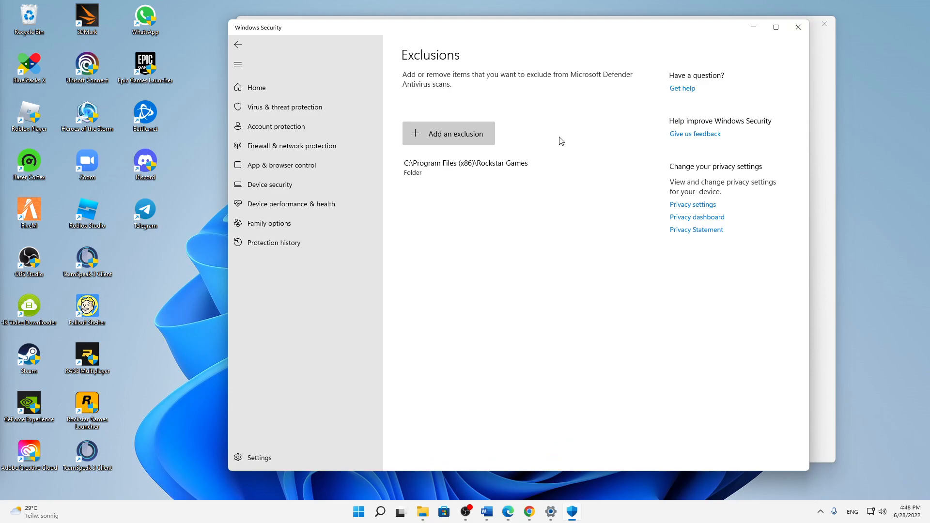
mouse_move(115, 386)
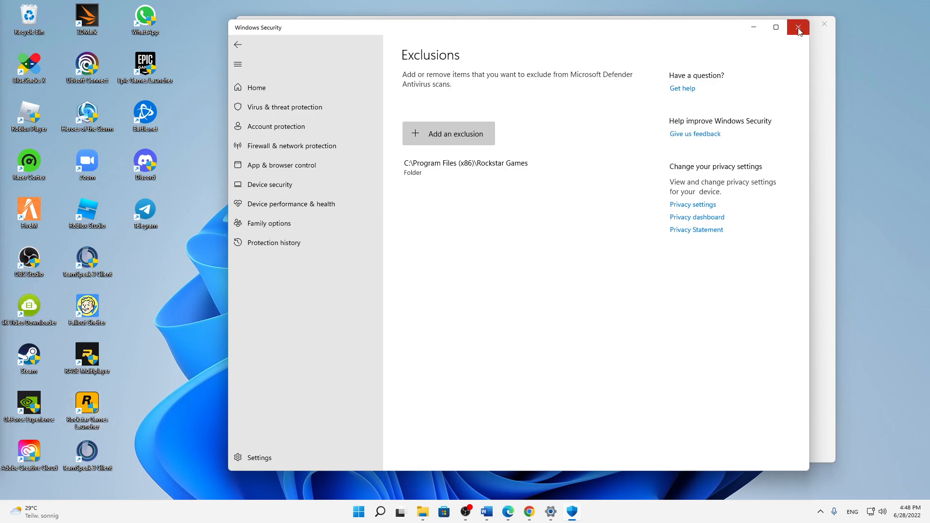
Close Windows Security, keeping the Rockstar Games exclusion in place
click(797, 27)
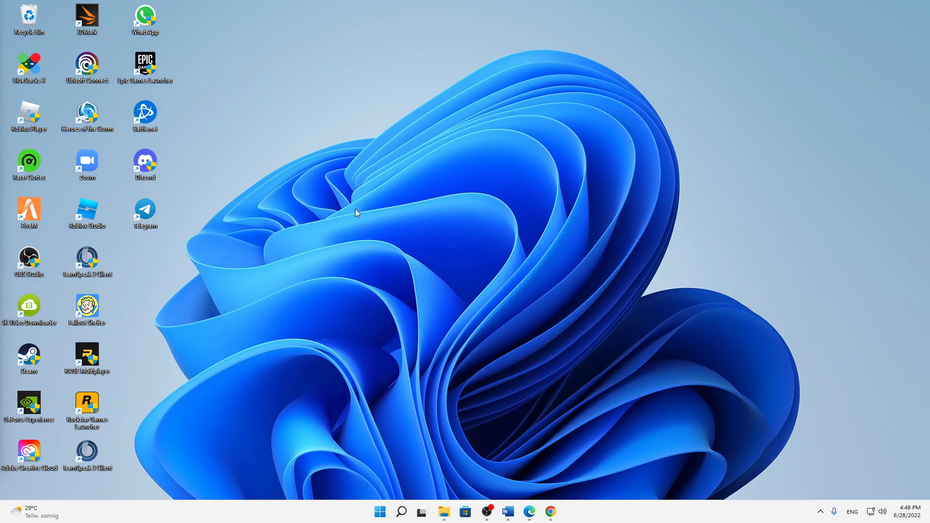
mouse_move(186, 252)
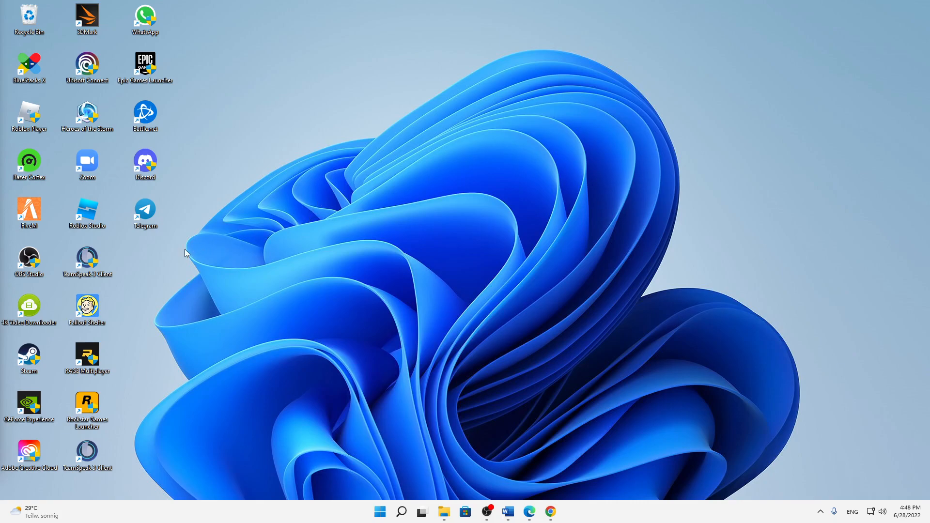